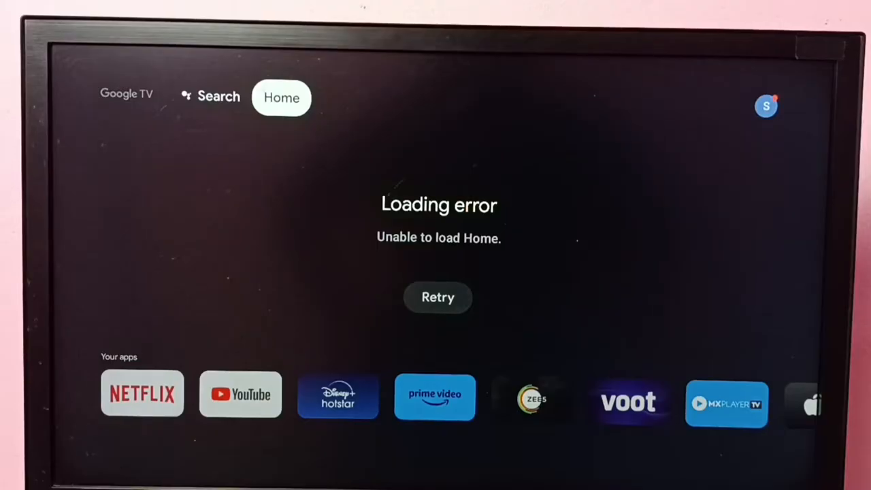
# Bring up the quick panel showing account, Settings and the No internet connection notification
pyautogui.click(765, 106)
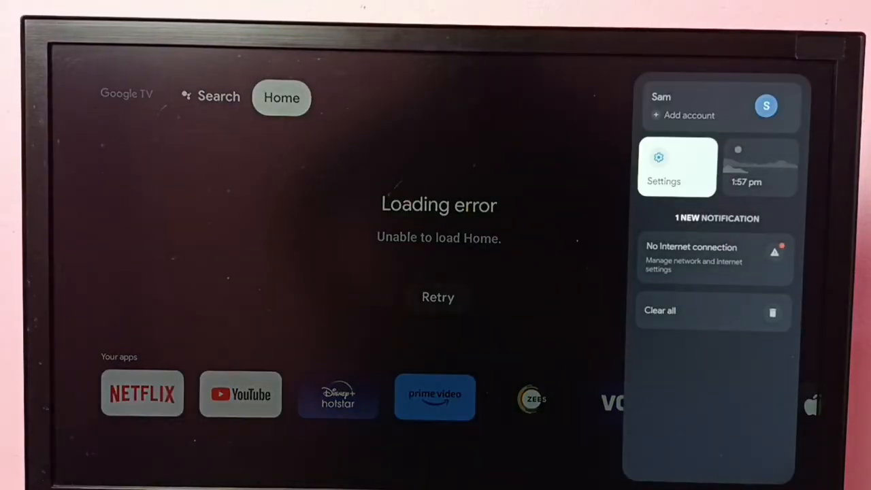
# Enter Settings and land on Network and Internet, where Wi-Fi shows as off
pyautogui.click(665, 166)
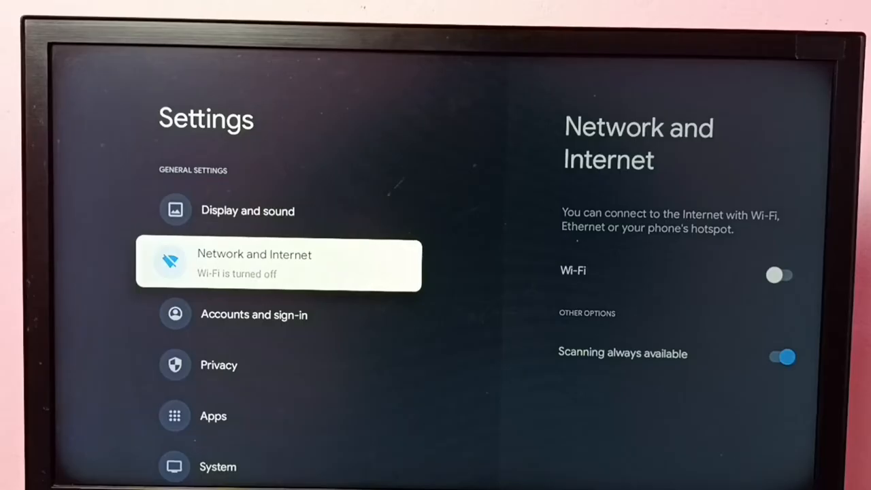
# Switch Wi-Fi on so the TV connects to the FTTH-DAA1 network with excellent signal
pyautogui.click(278, 264)
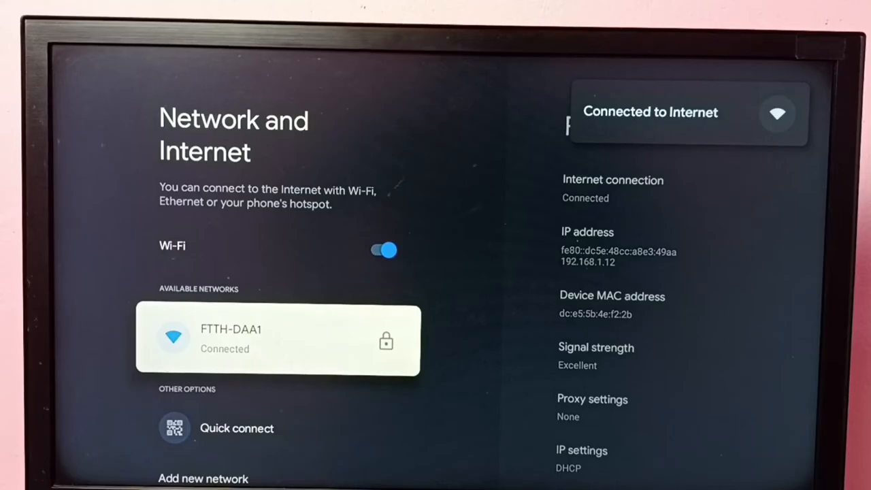
# Retry the Home tab so the For you recommendations load in place of the error
pyautogui.scroll(-3)
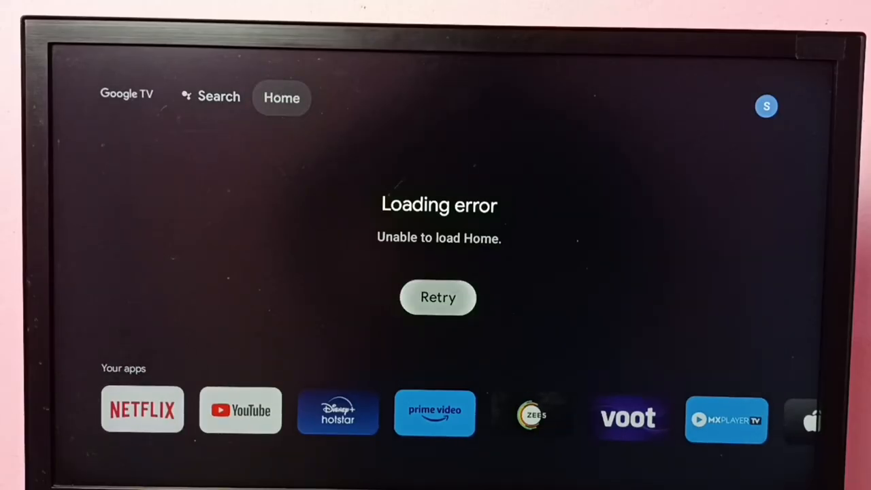
pyautogui.click(438, 296)
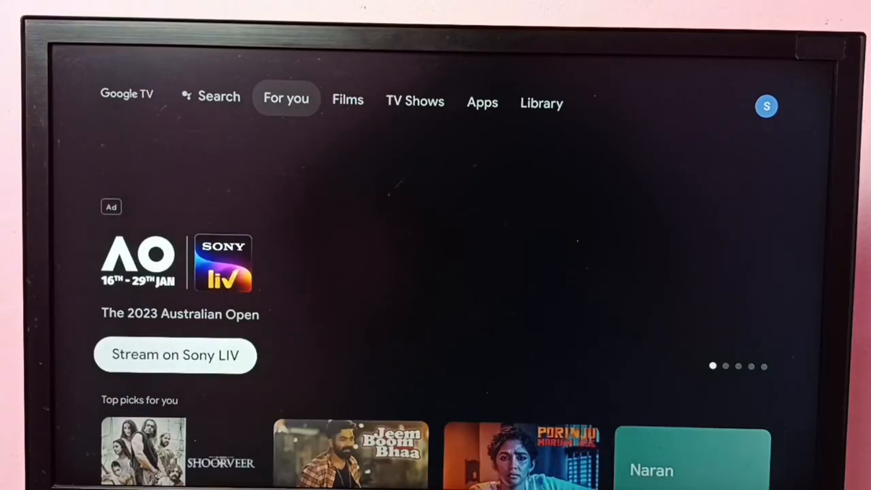